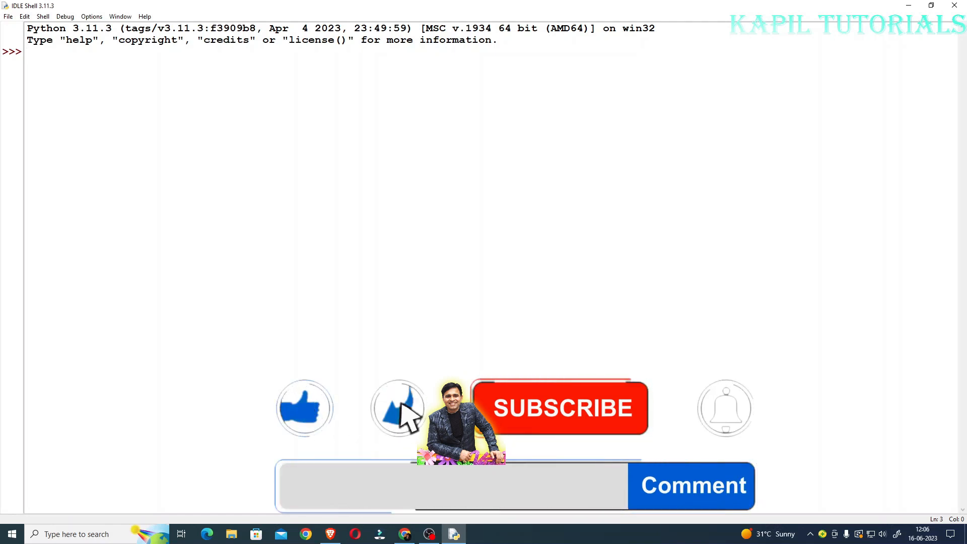
- Create a new blank script file in IDLE from the File menu
left_click(563, 408)
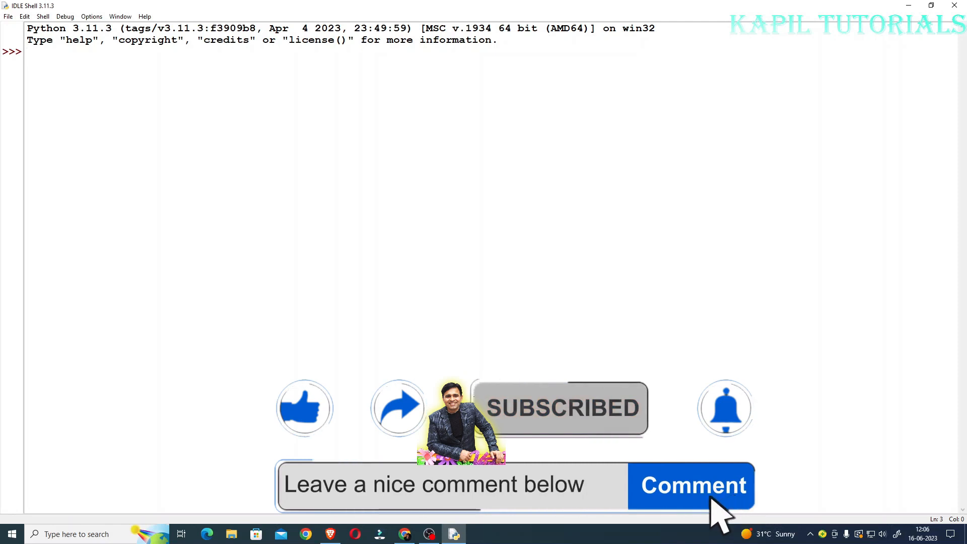
left_click(693, 486)
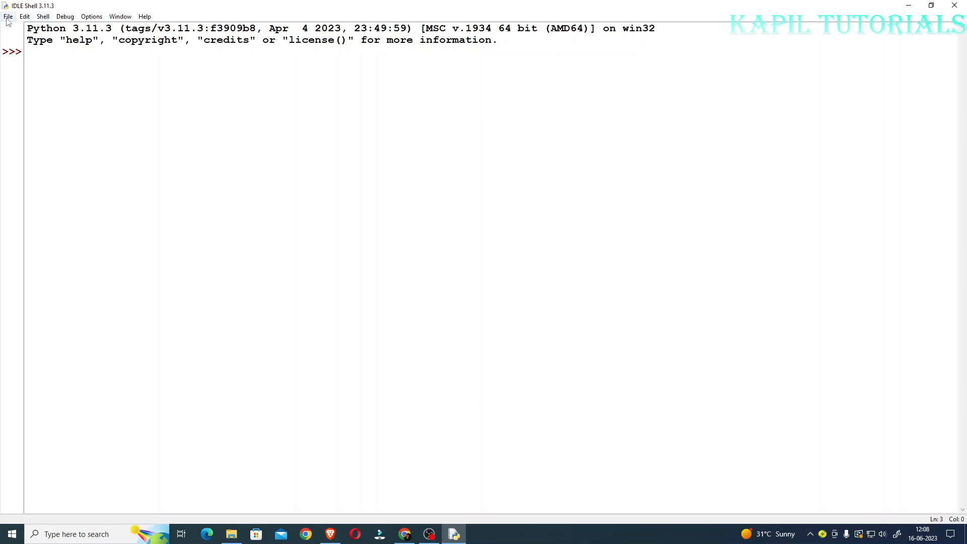
left_click(7, 16)
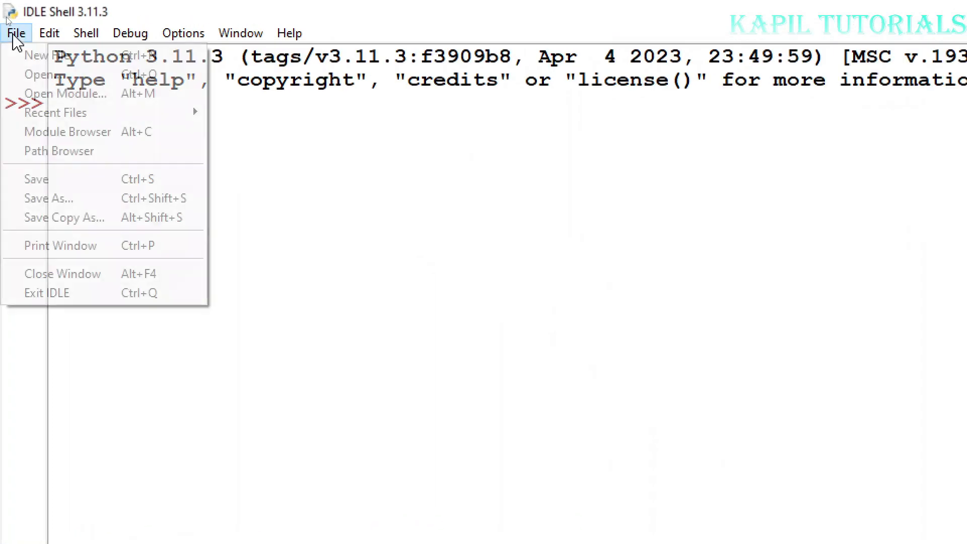
left_click(37, 54)
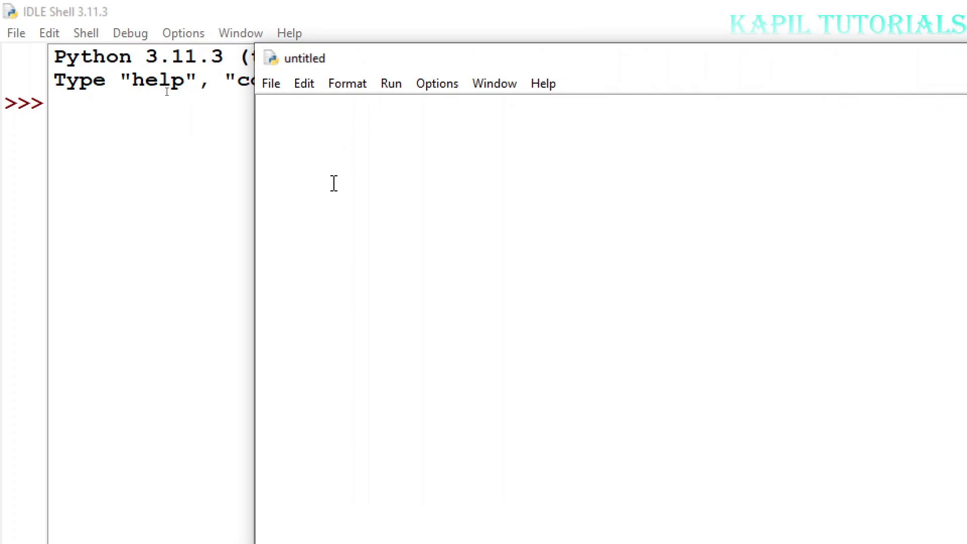
- Write the first line: print("Program to learn character and String")
type("print")
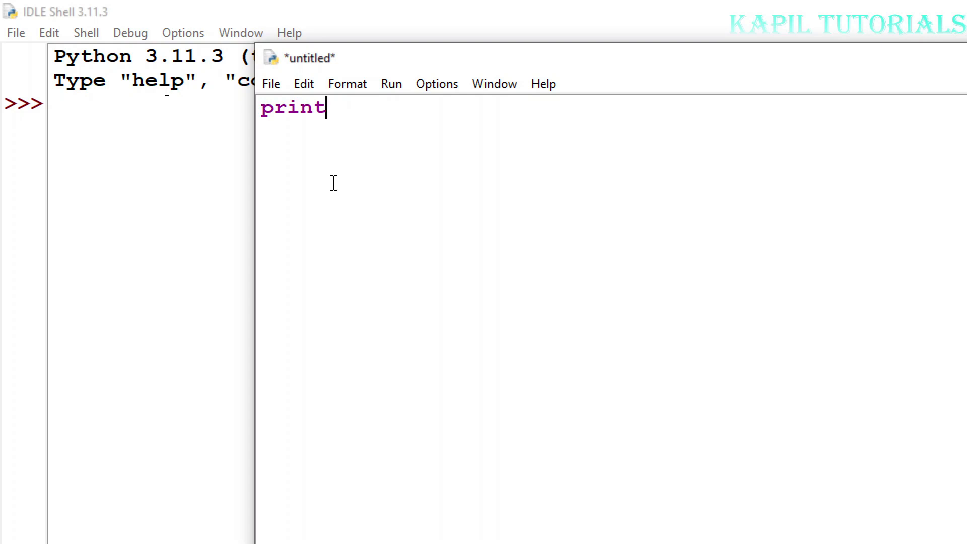
type("(")
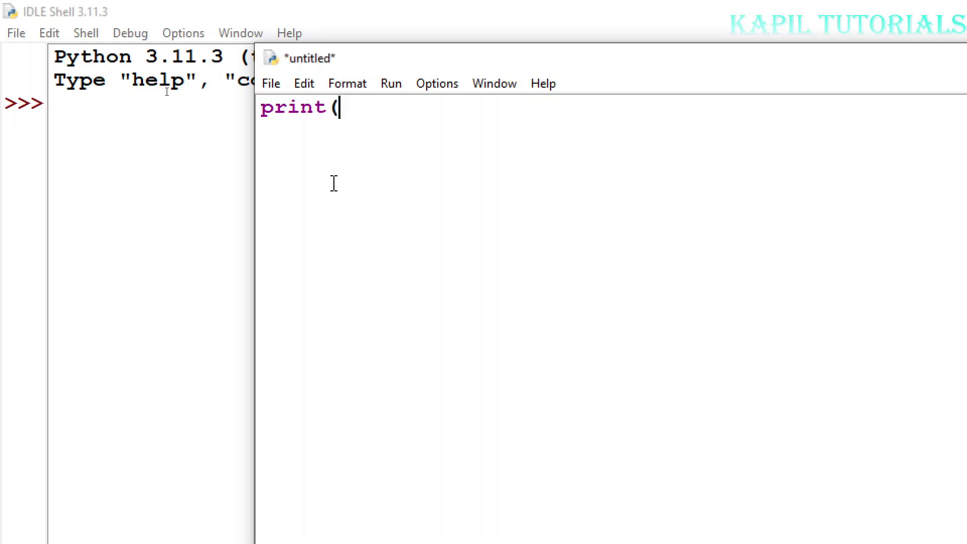
type("\"Pro")
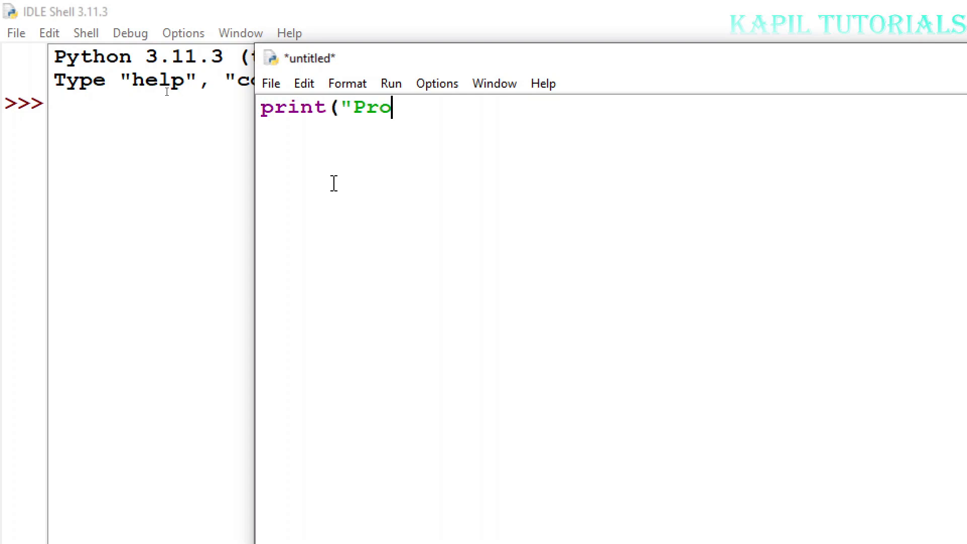
type("gram to")
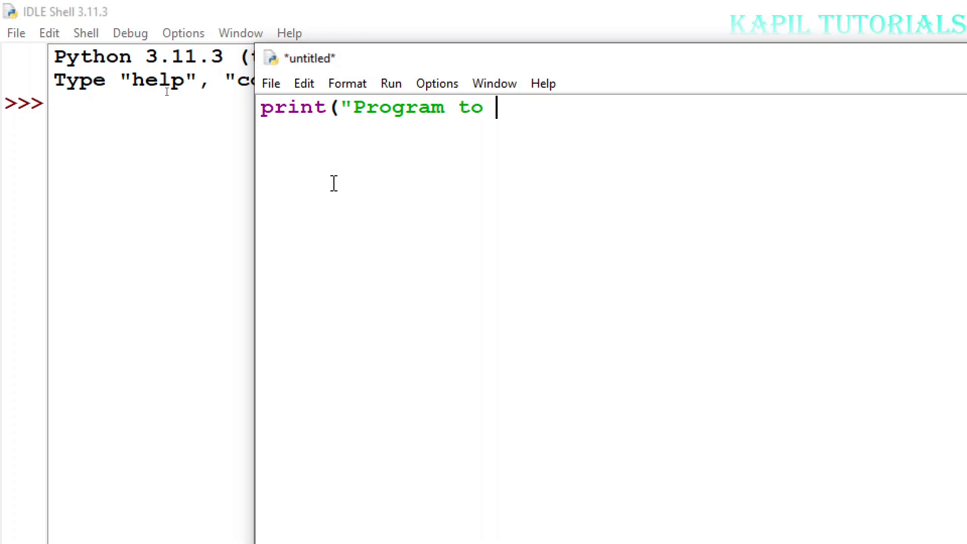
type("learn")
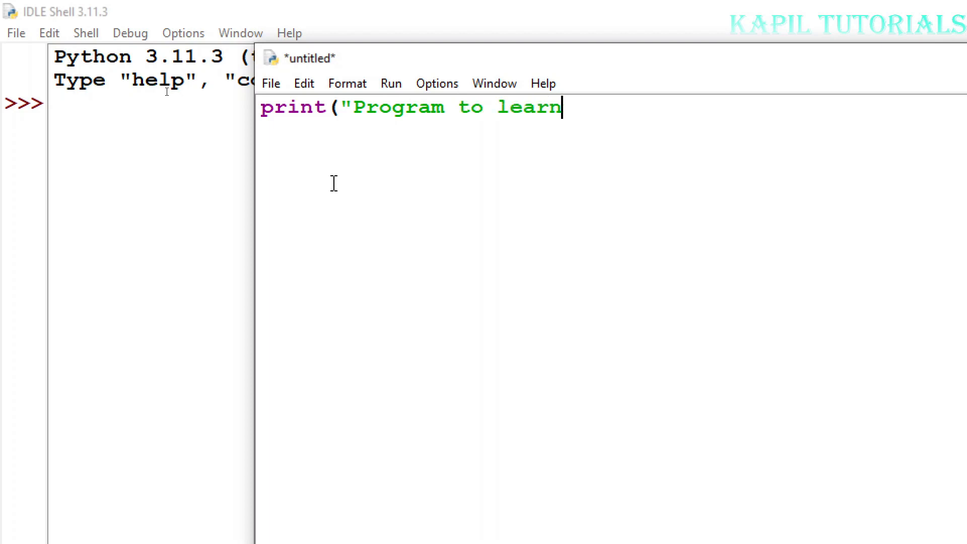
type("character and")
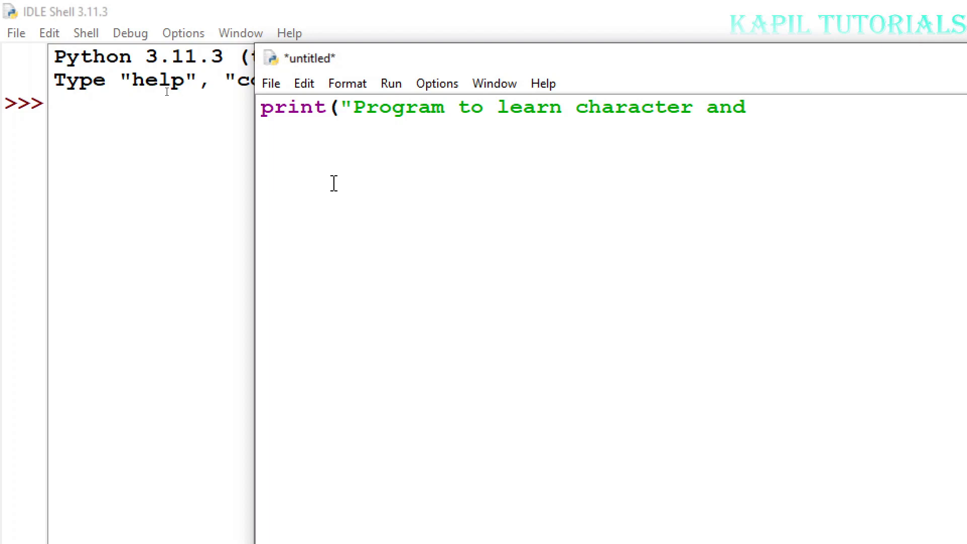
type("String")
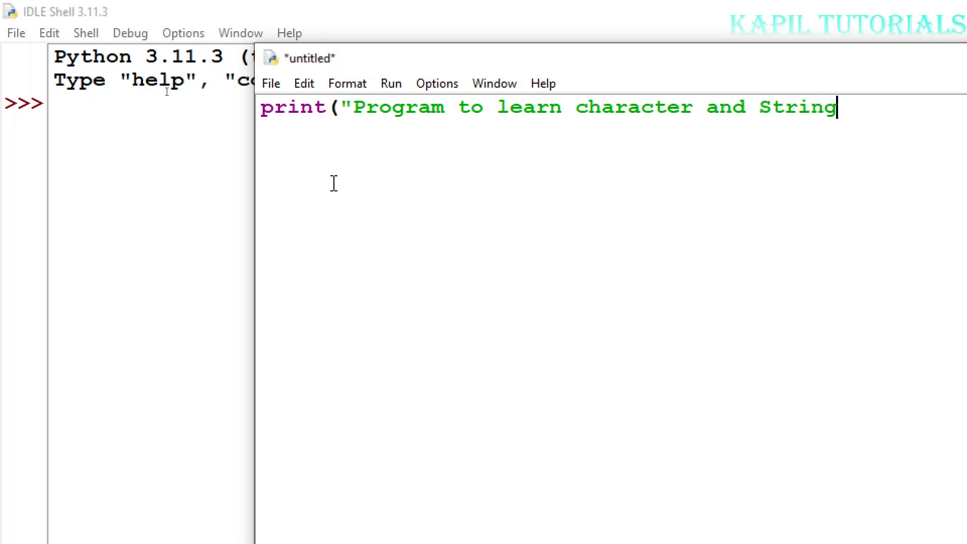
type("\")")
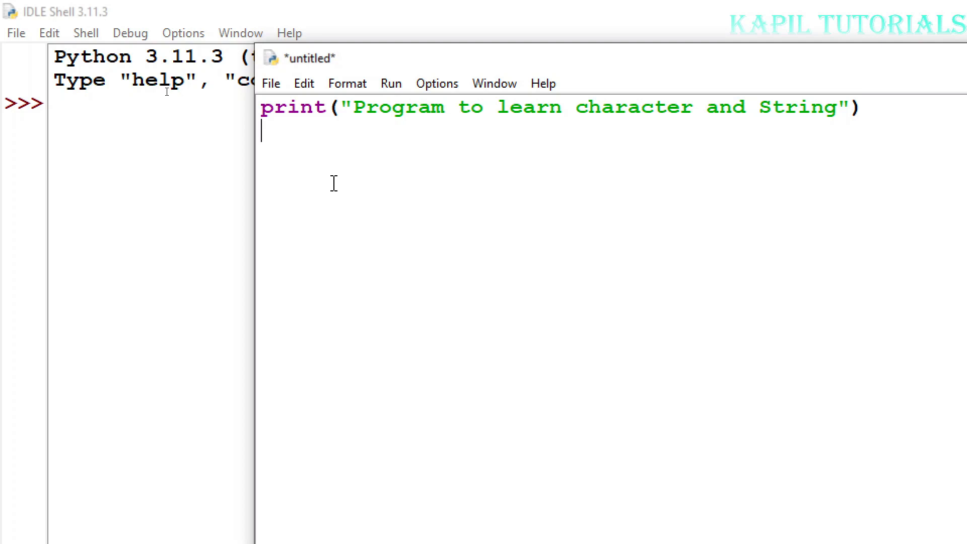
- Assign the string "I" to variable a with a=("I")
type("a")
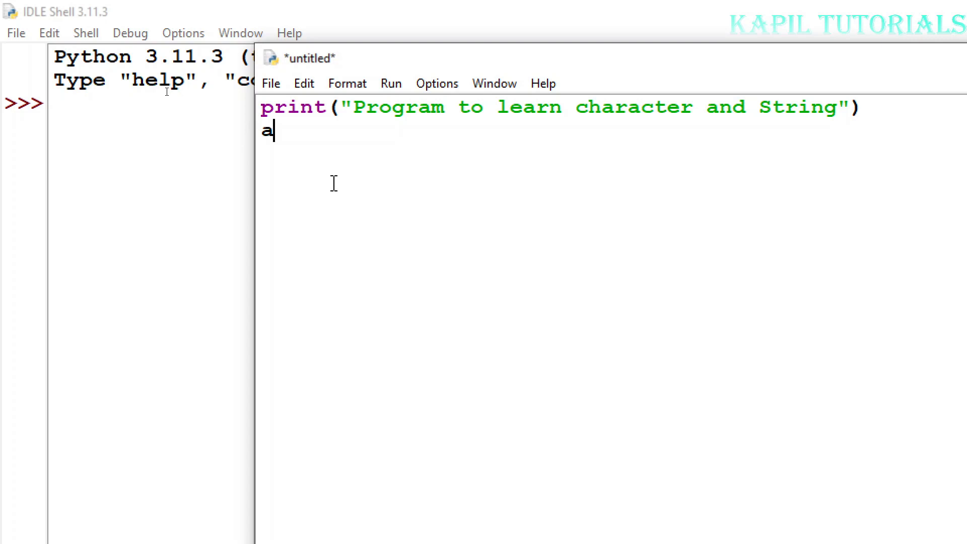
type("=")
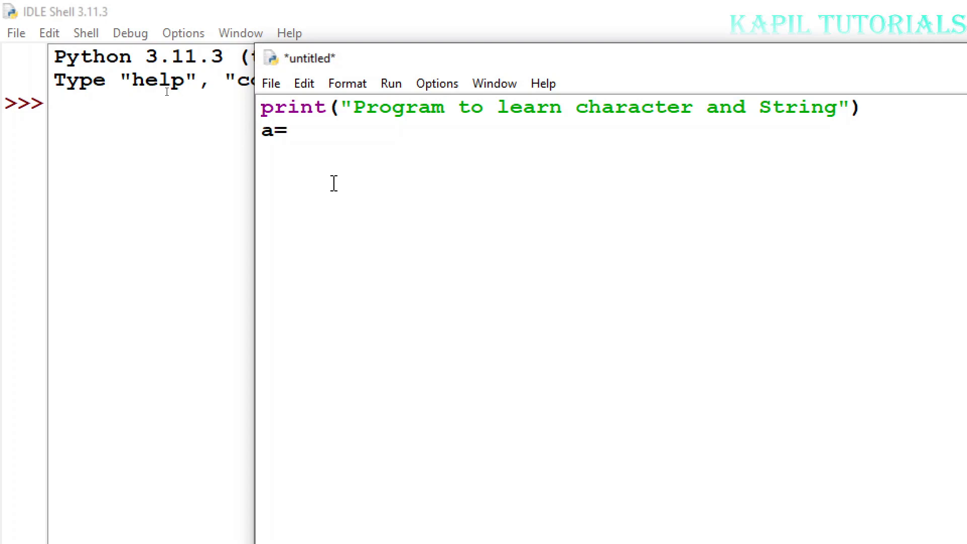
type("(")
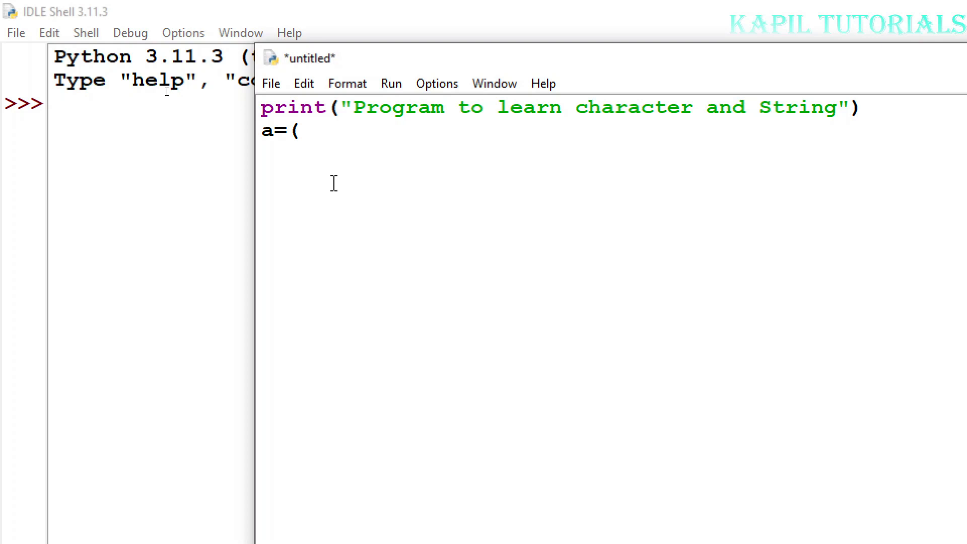
type("\"")
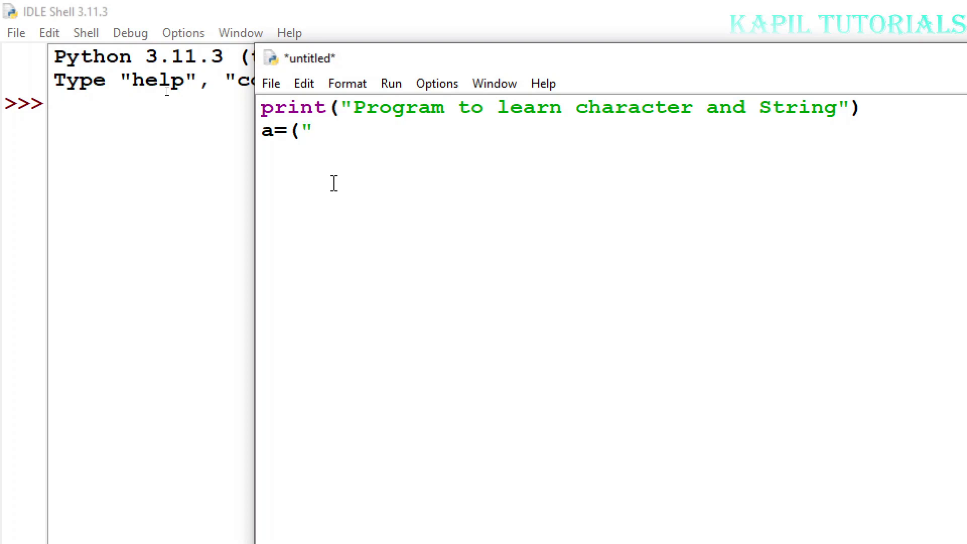
type("I\"")
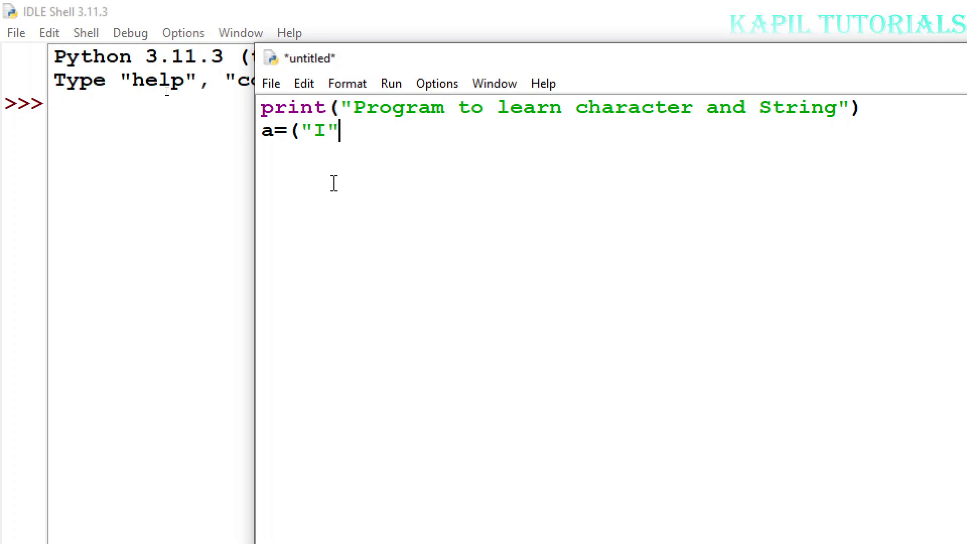
type(")")
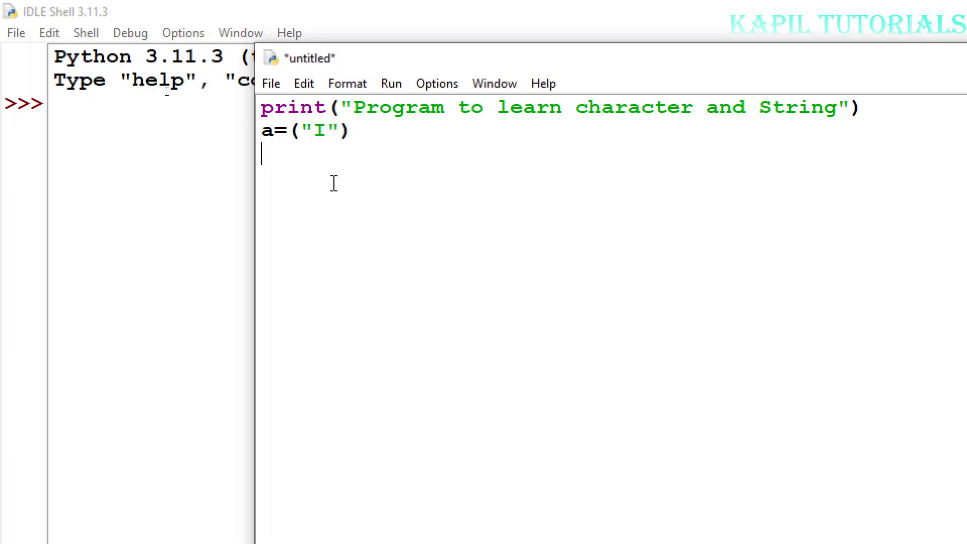
- Assign the string "Love" to variable b with b="Love"
type("b")
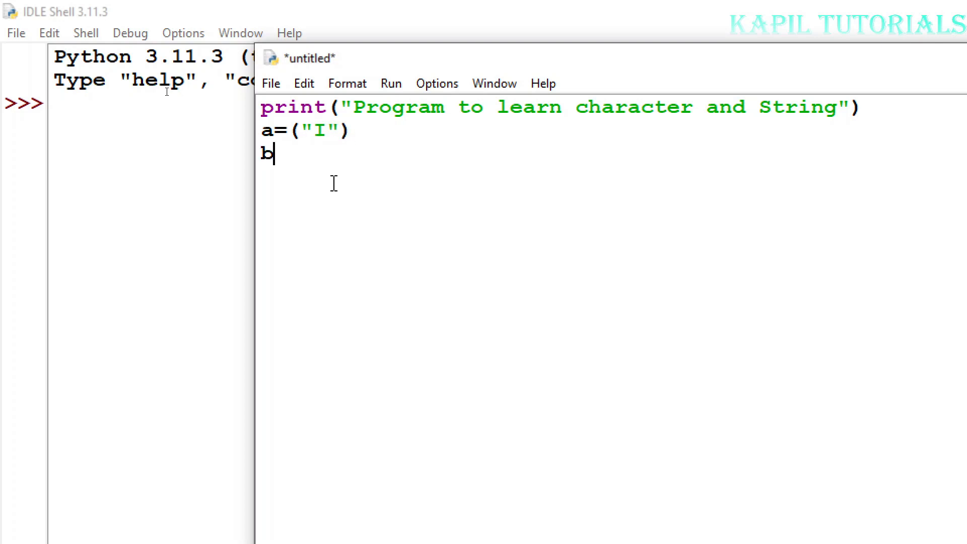
type("=")
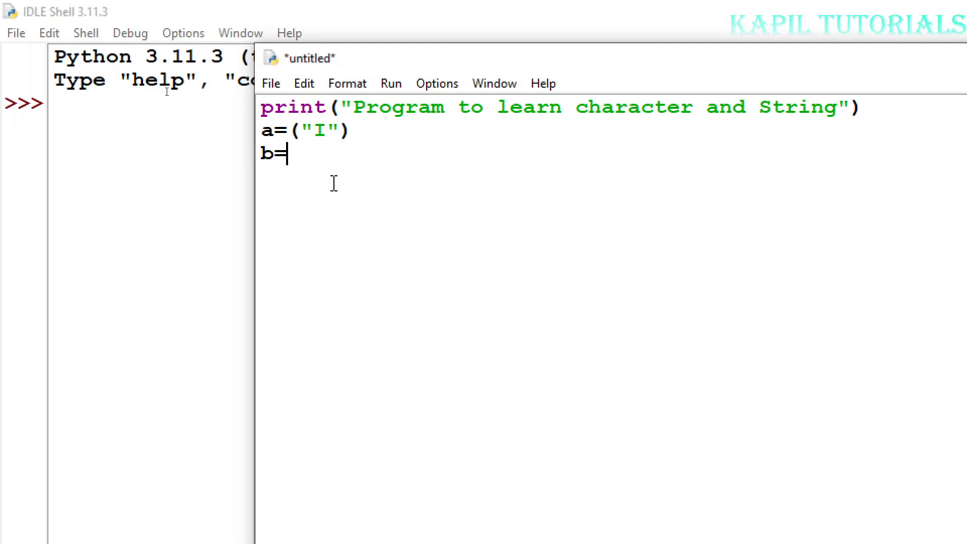
type("\"")
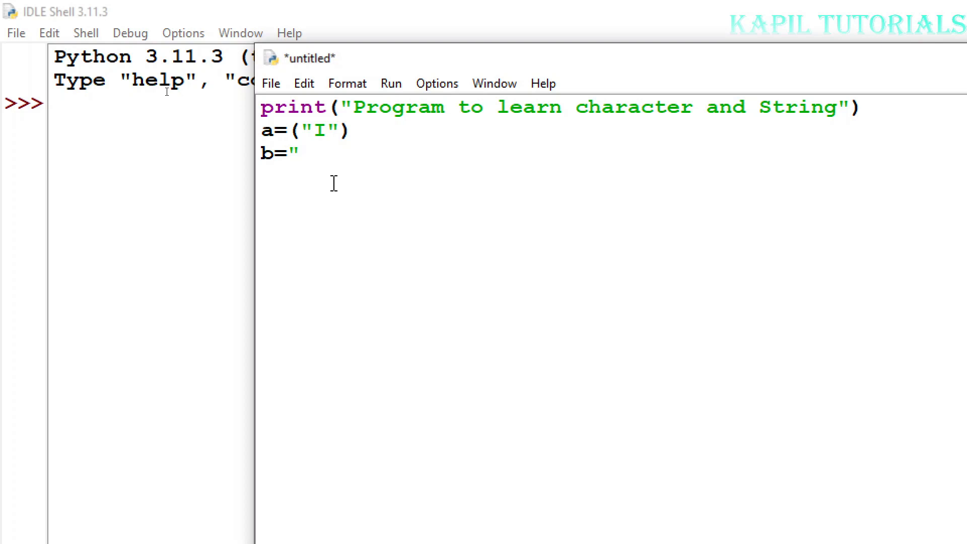
type("Lo")
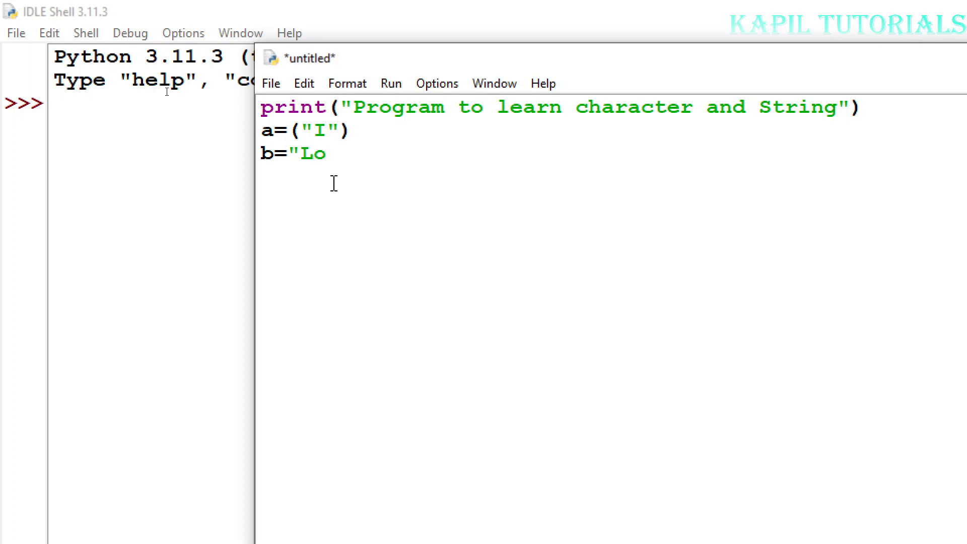
type("ve\"")
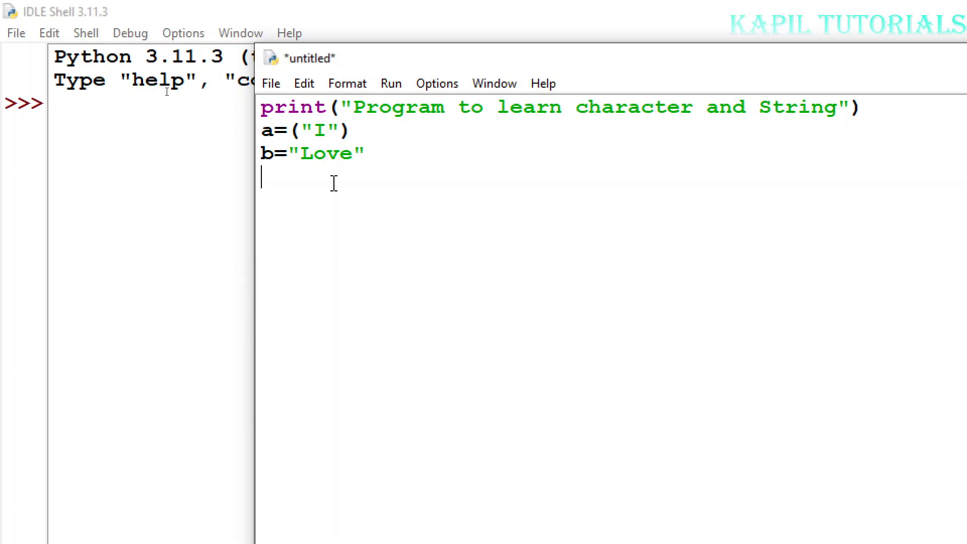
- Add the line c="My Parents" below the b assignment
type("c")
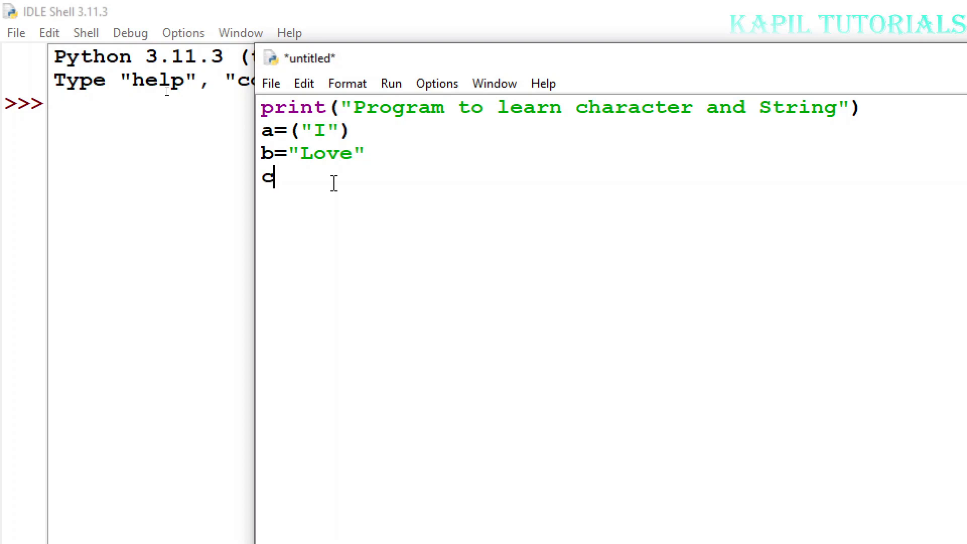
type("=")
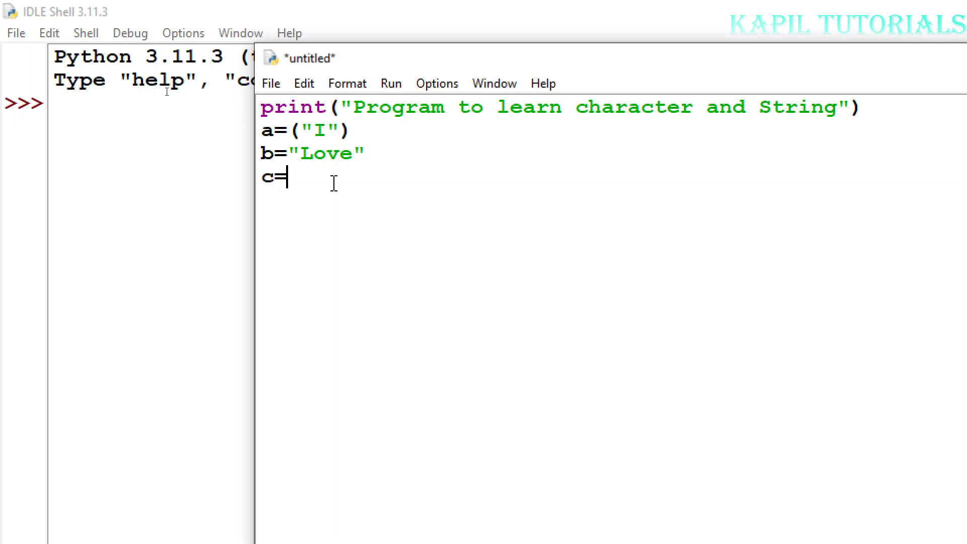
type("\"My Pa")
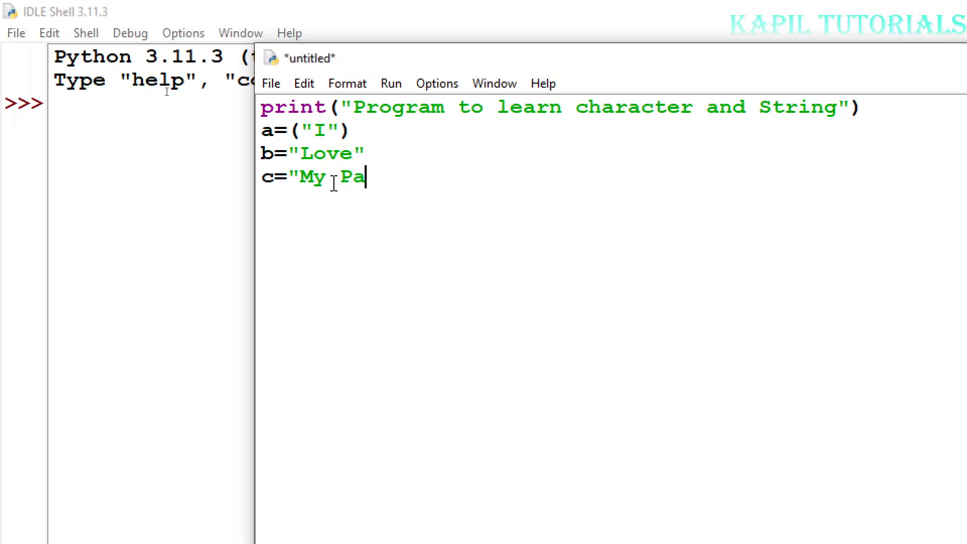
type("rents")
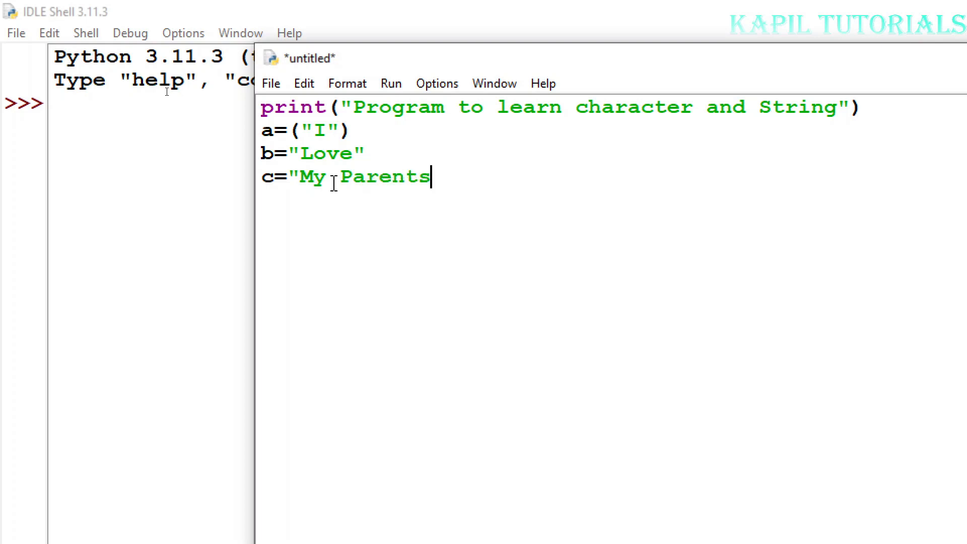
type("\"")
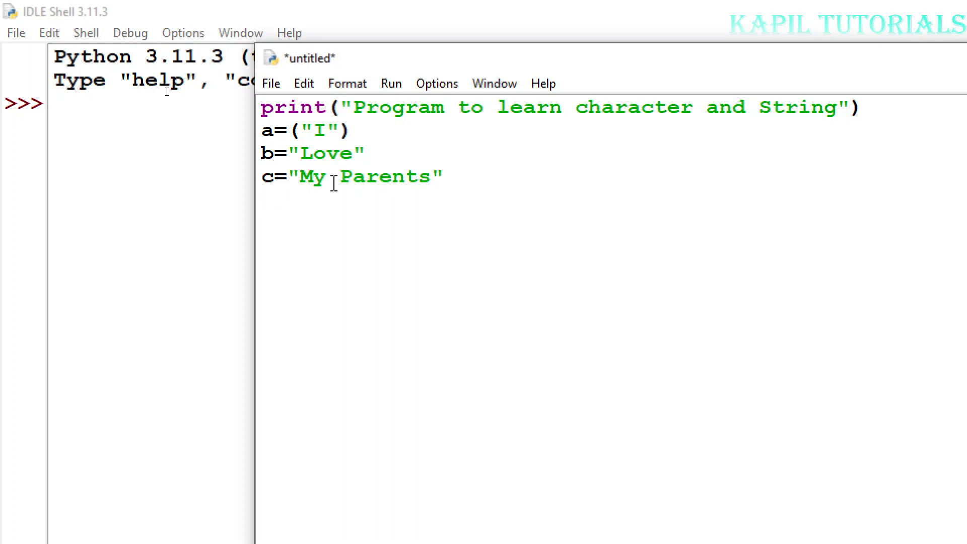
- Add the final line print(a,b,c) to the script
type("print(")
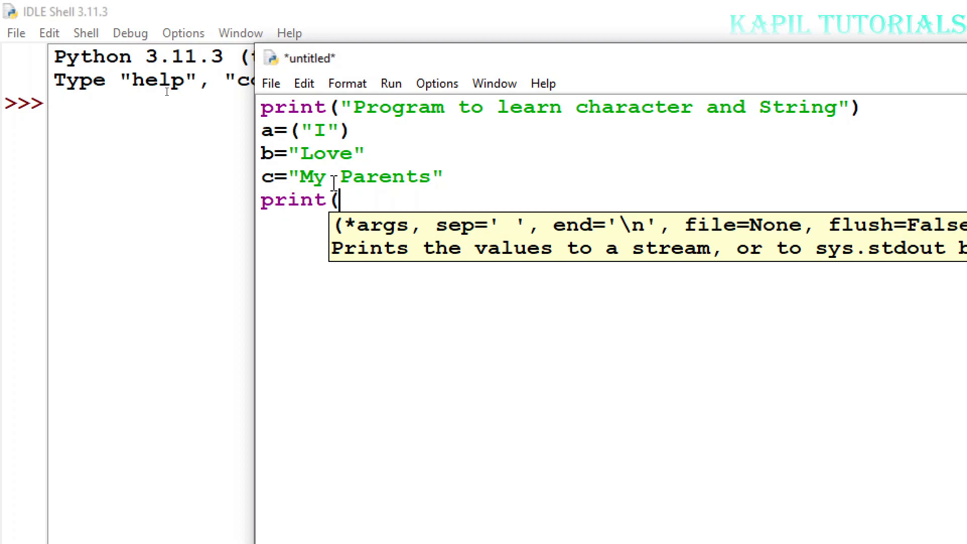
type("a,b")
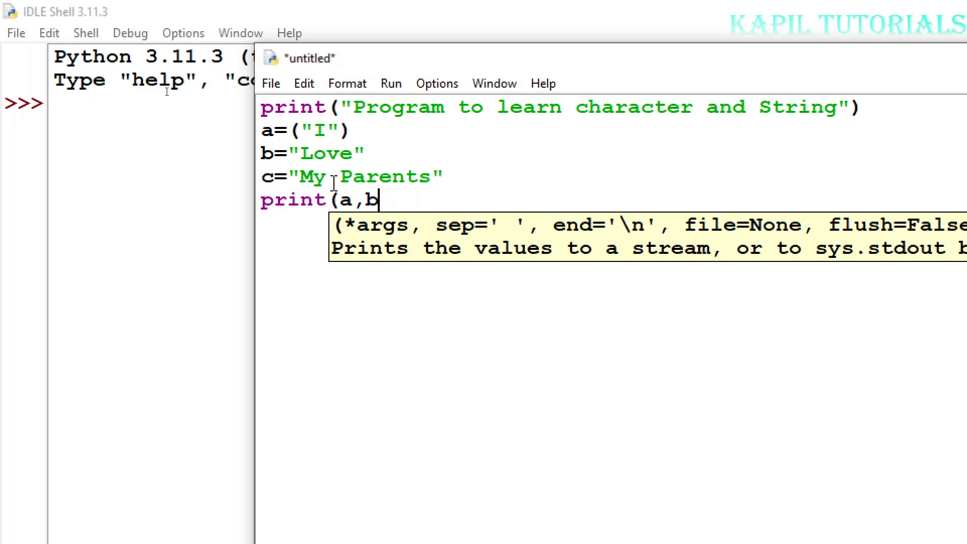
type(",c")
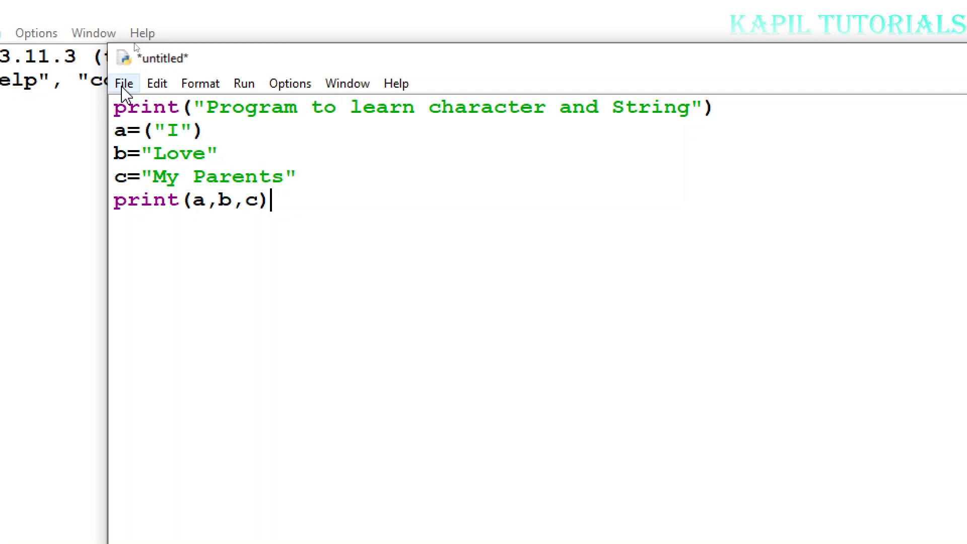
- Save the script as 'learning string.py' in Desktop\Students
left_click(125, 83)
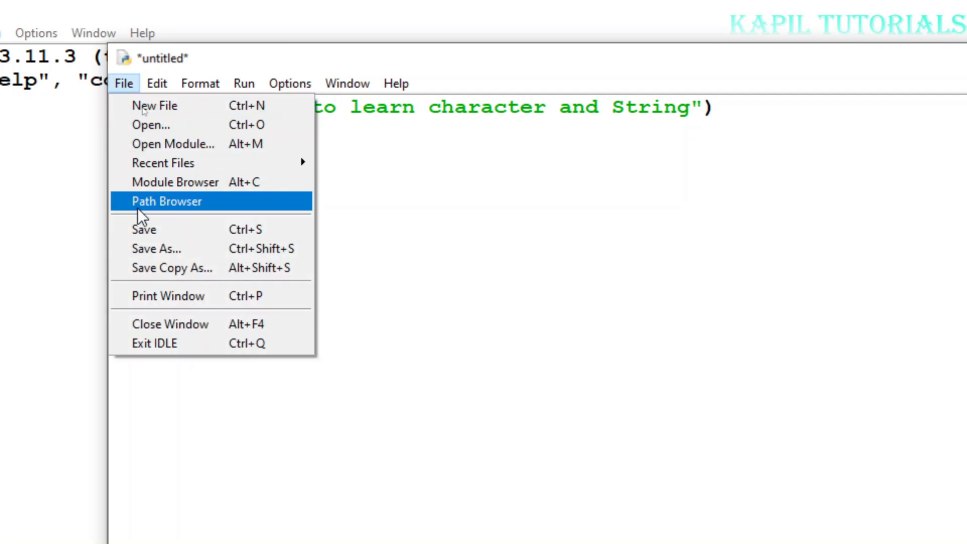
left_click(157, 248)
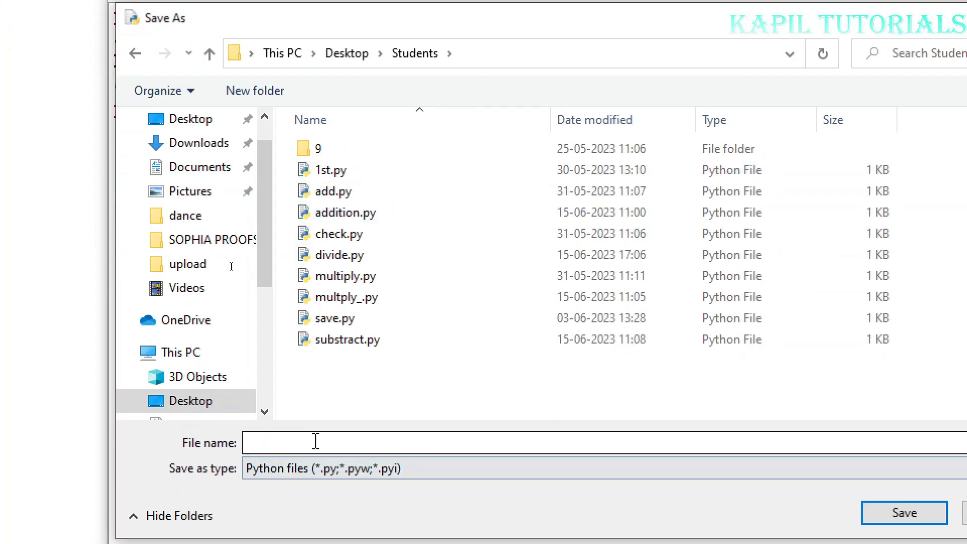
type("learni")
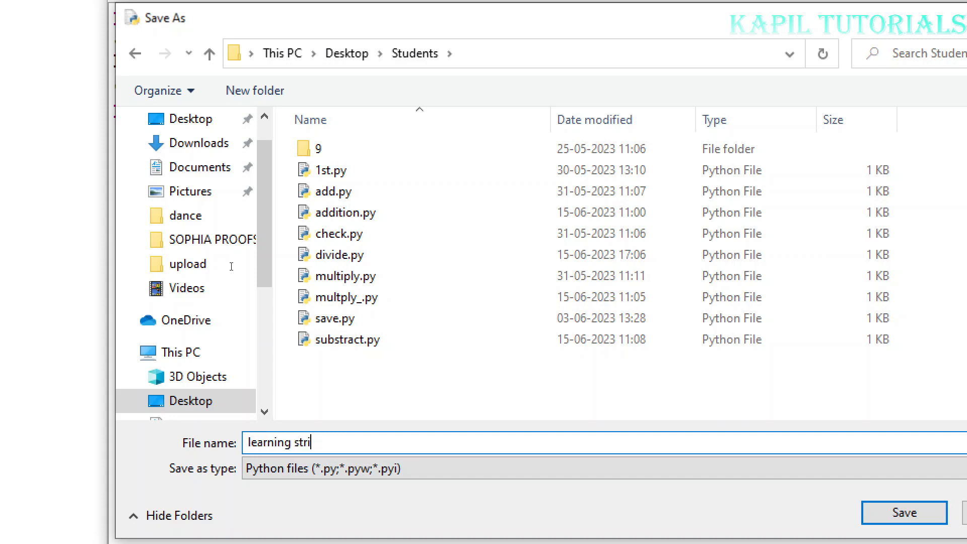
type("ng")
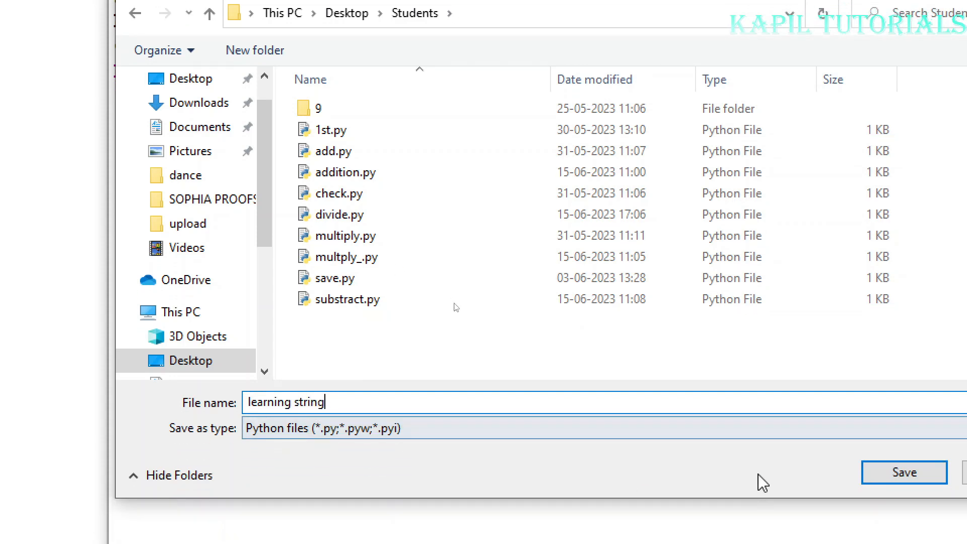
left_click(906, 472)
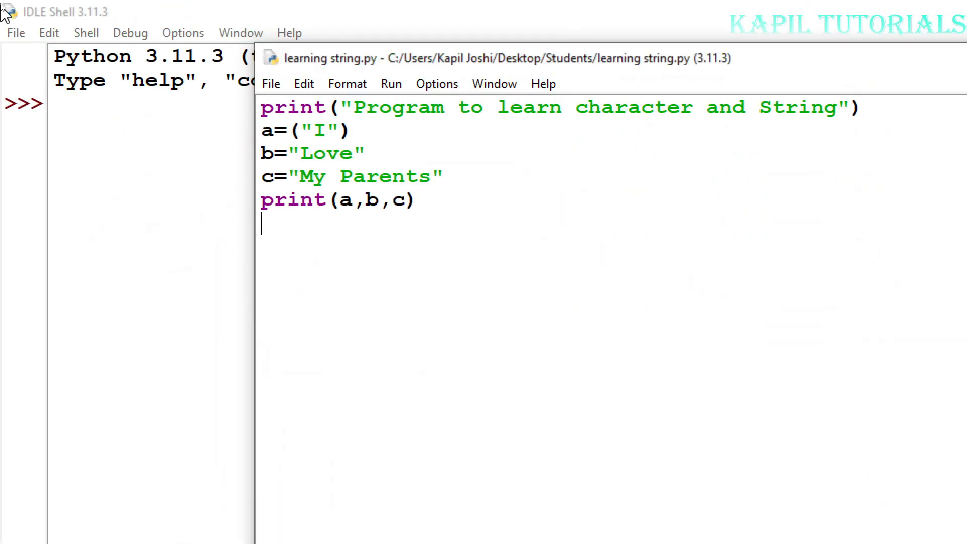
mouse_move(233, 274)
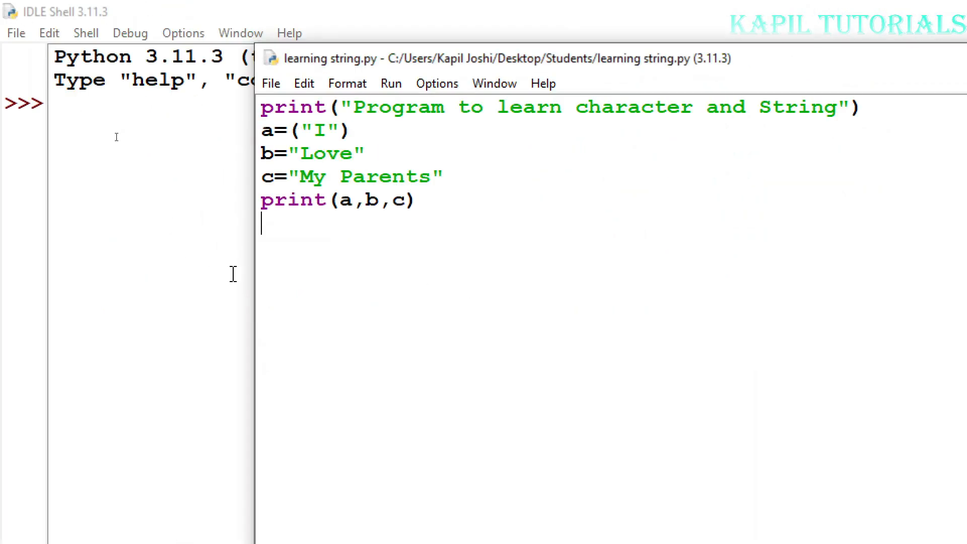
- Run the script with F5, printing "I Love My Parents" in the shell
key("F5")
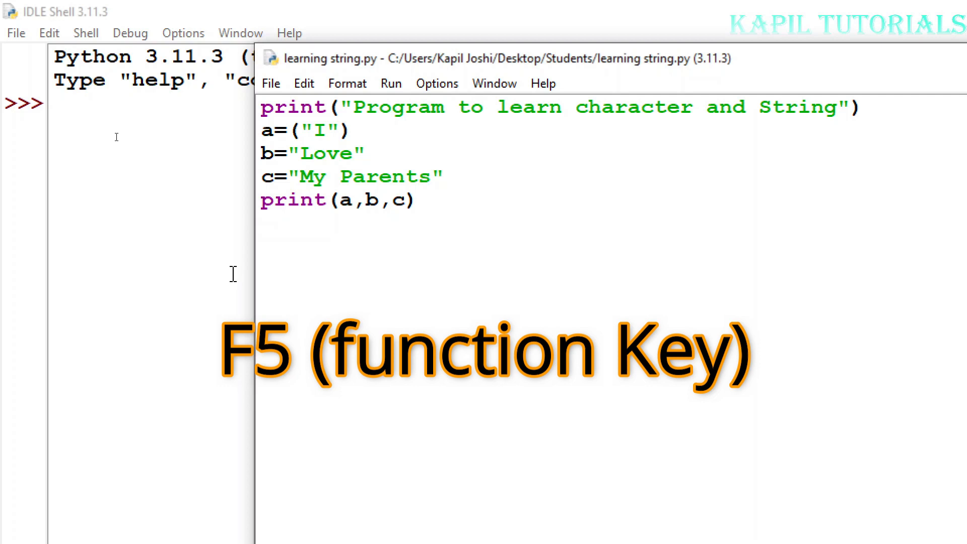
key("f5")
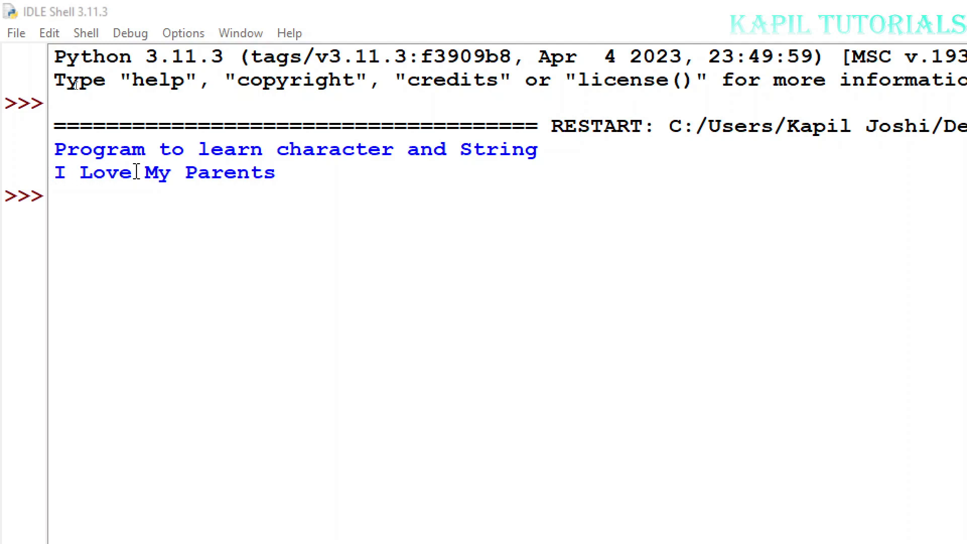
mouse_move(287, 225)
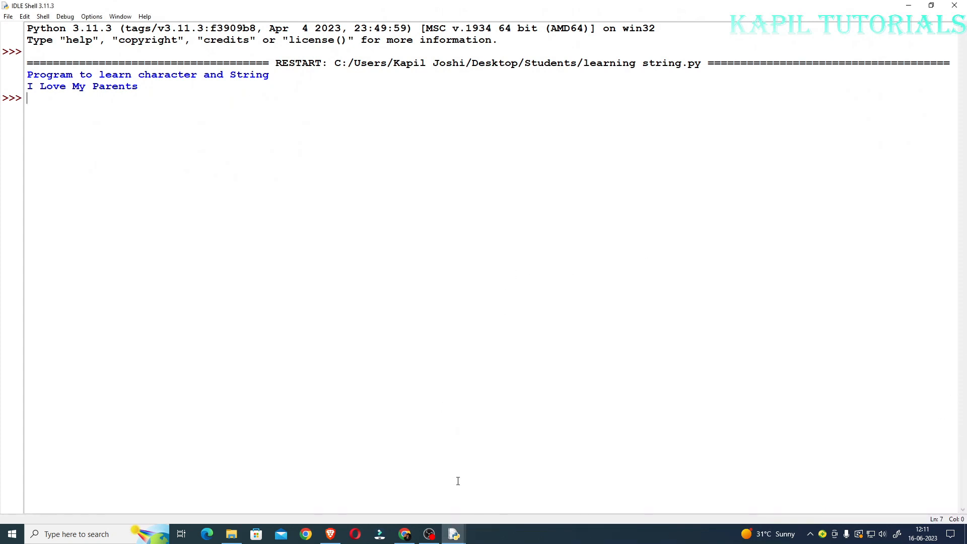
mouse_move(453, 533)
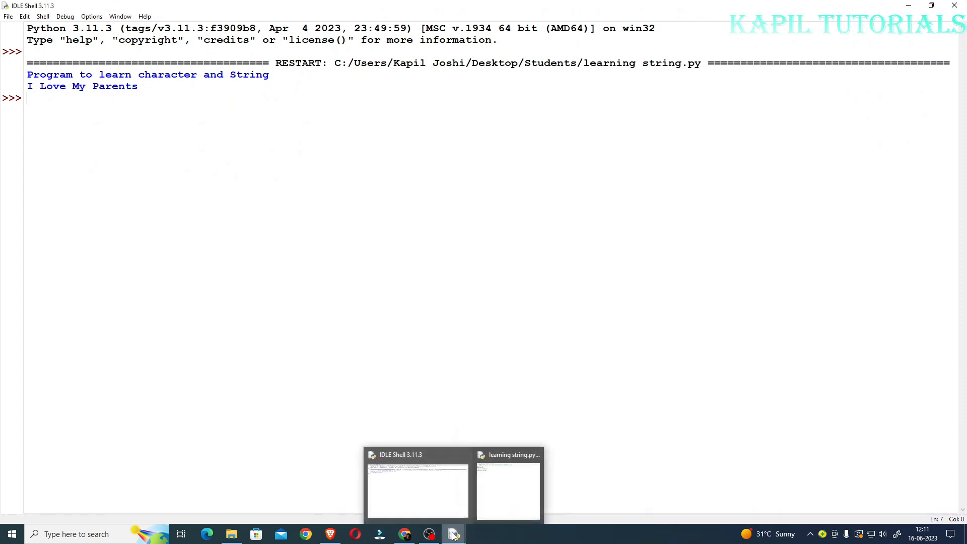
mouse_move(434, 491)
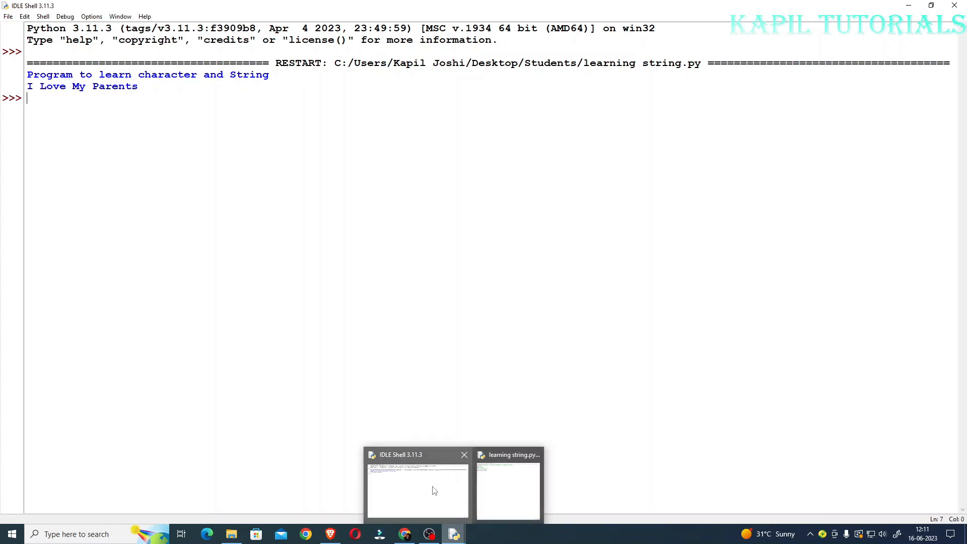
mouse_move(424, 480)
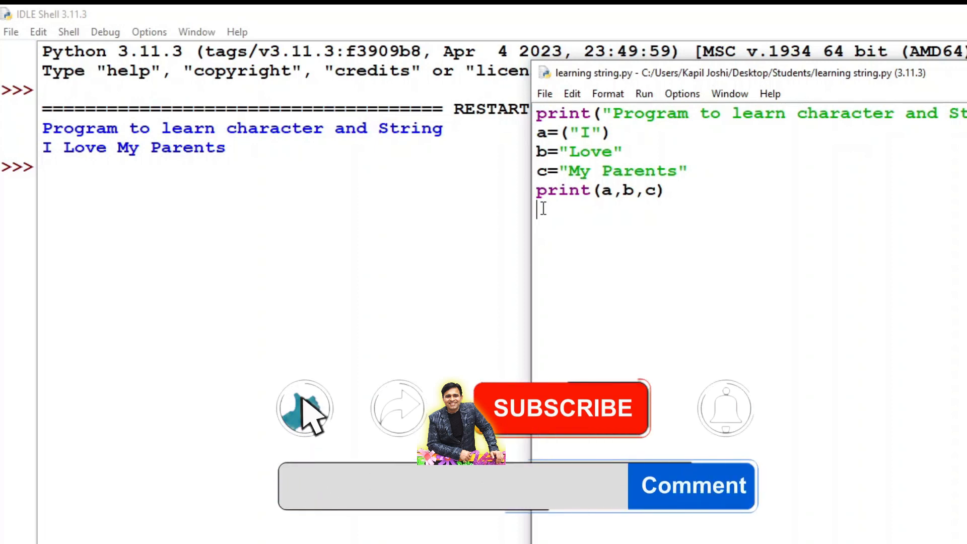
- Bring the learning string.py editor window forward alongside the shell output
left_click(562, 421)
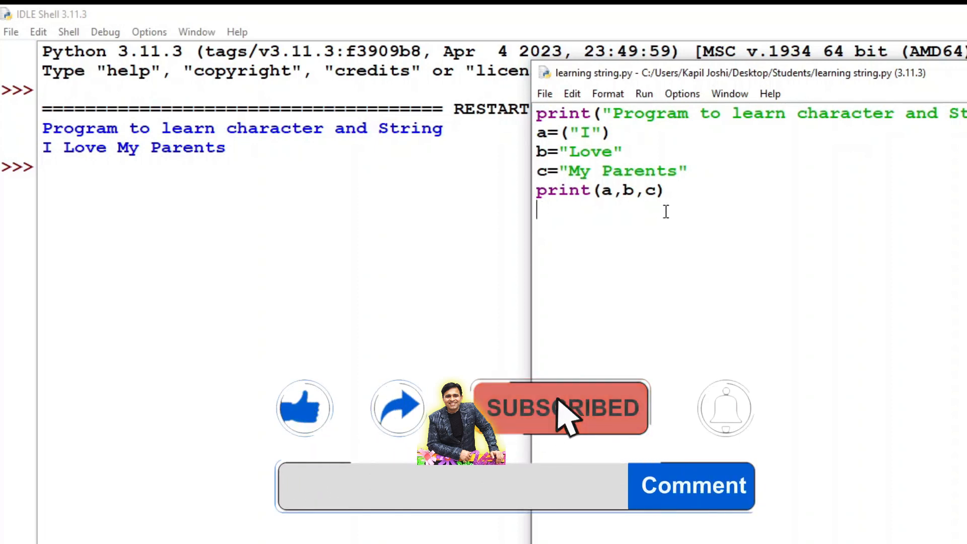